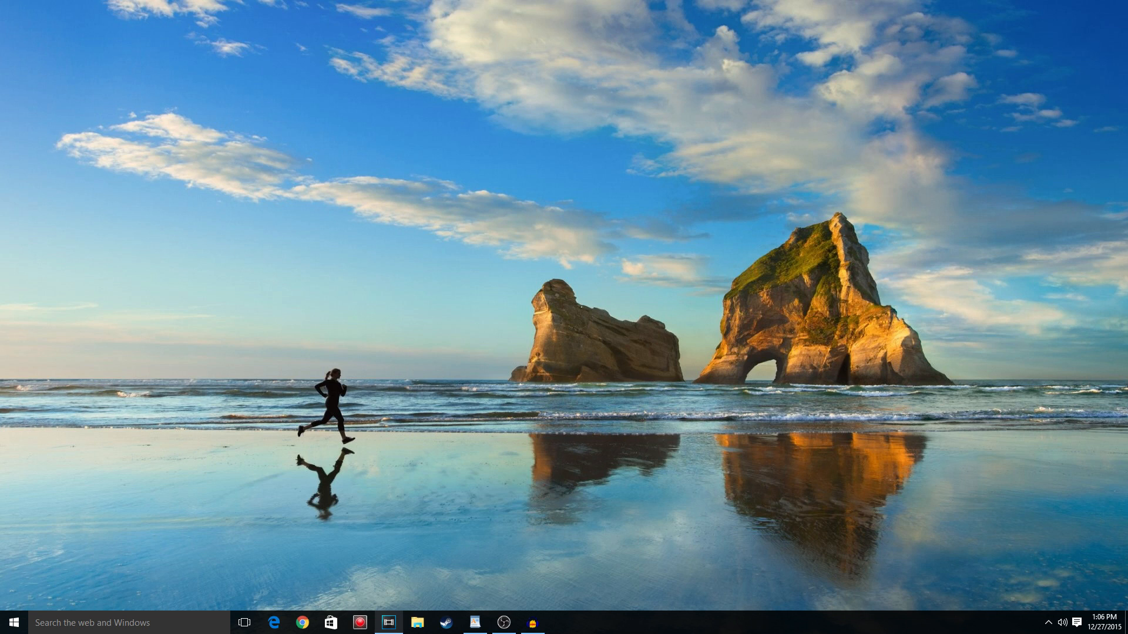
Bring up Vegas Pro 13.0 with the OBS gameplay recording on the timeline
{"action": "left_click", "coordinate": [388, 623]}
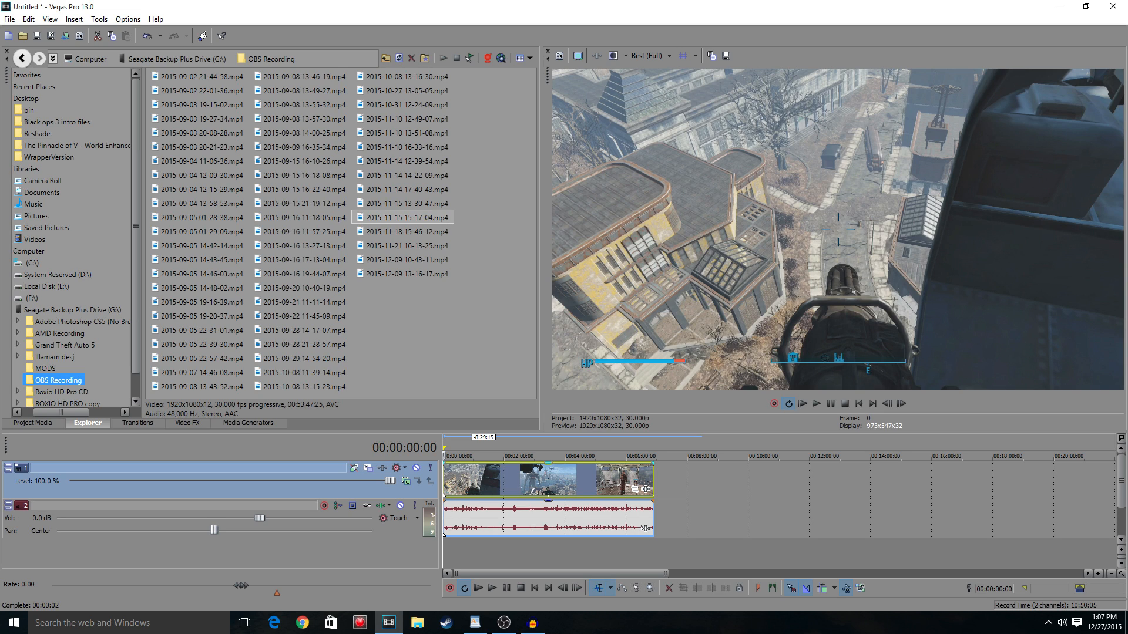
{"action": "right_click", "coordinate": [518, 479]}
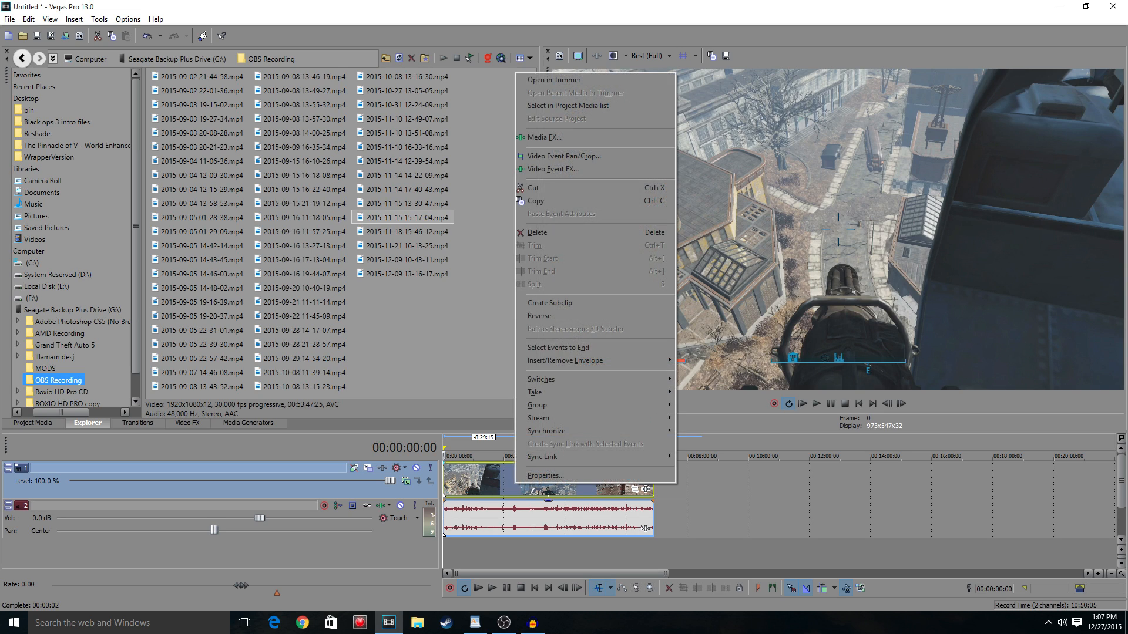
{"action": "left_click", "coordinate": [545, 475]}
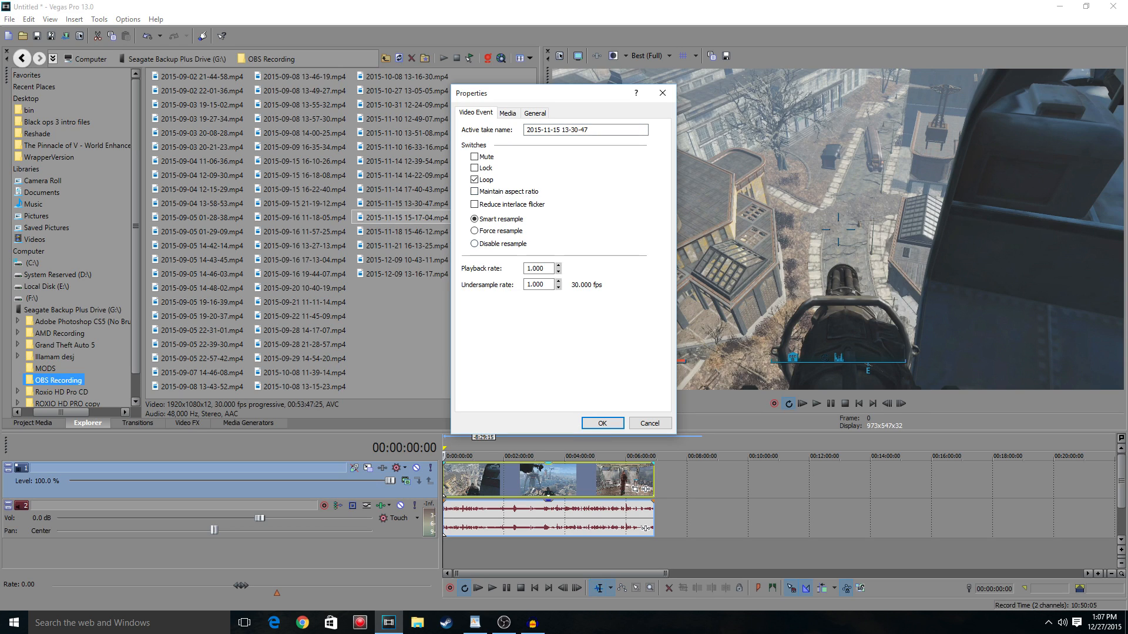
{"action": "left_click", "coordinate": [602, 423]}
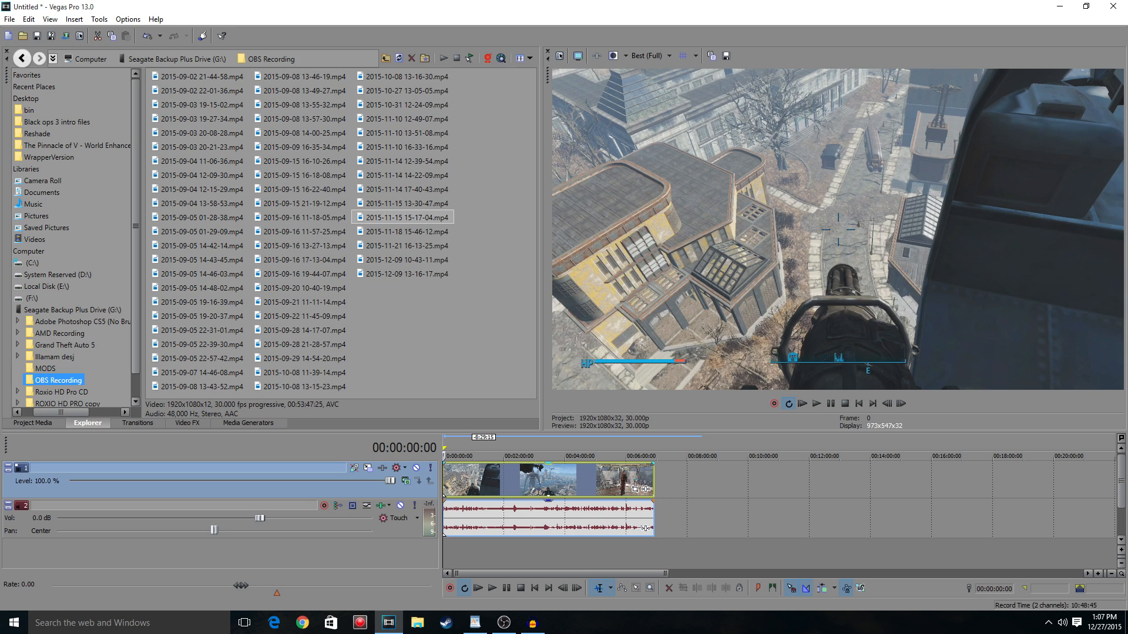
{"action": "mouse_move", "coordinate": [559, 55]}
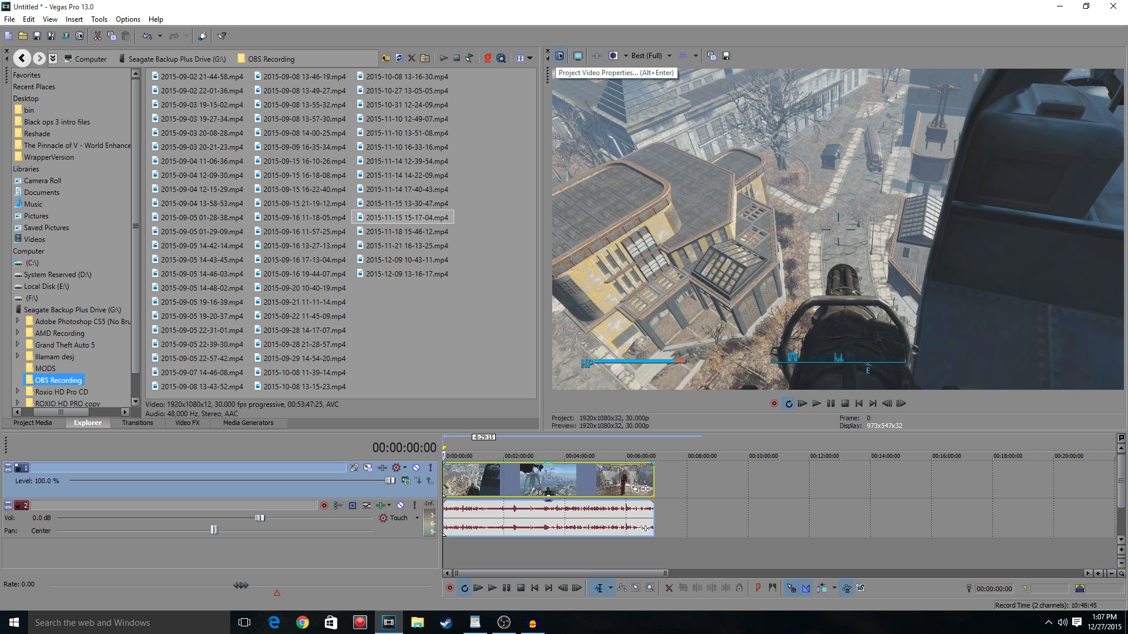
Set project frame rate to 59.940 (Double NTSC) as the Roxio template, applied to new projects
{"action": "left_click", "coordinate": [558, 56]}
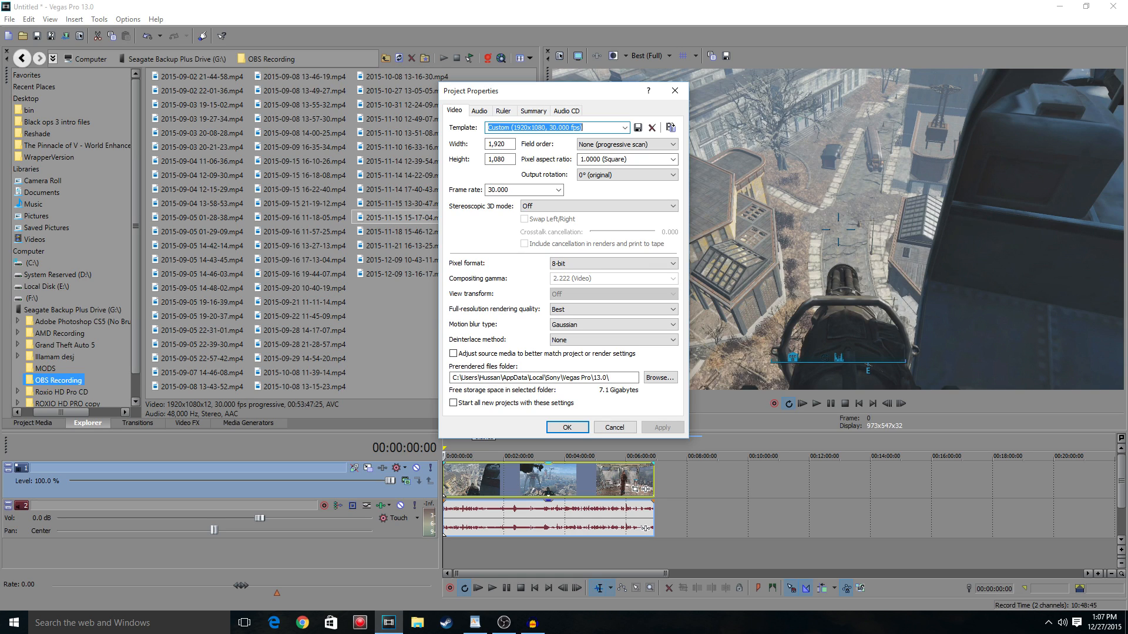
{"action": "left_click", "coordinate": [558, 189]}
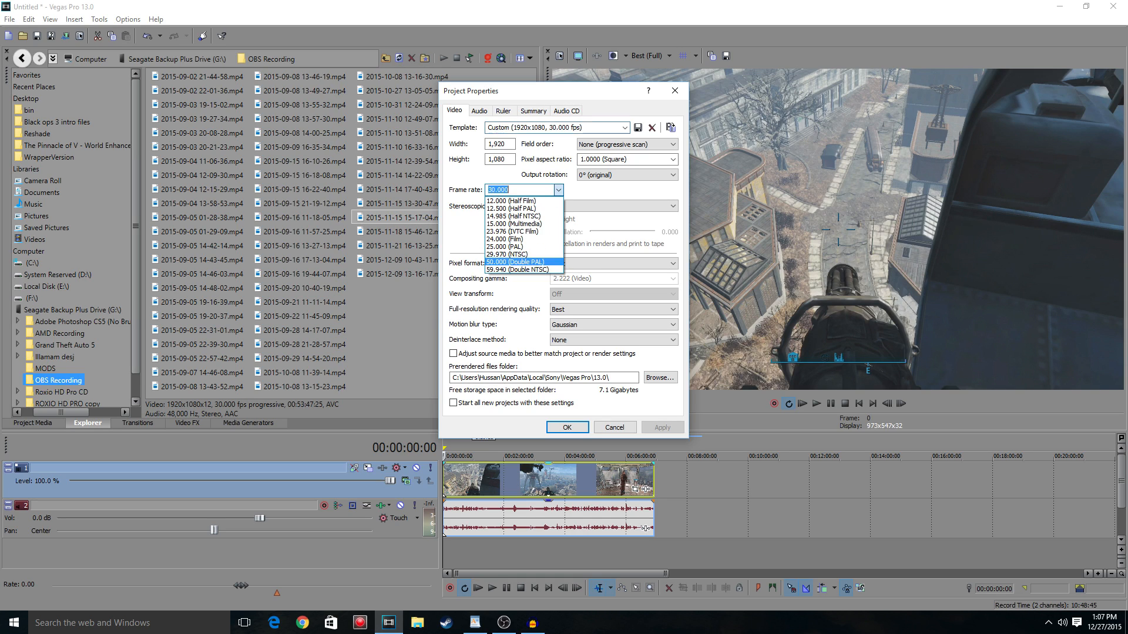
{"action": "left_click", "coordinate": [513, 270]}
{"action": "type", "text": "Roxio"}
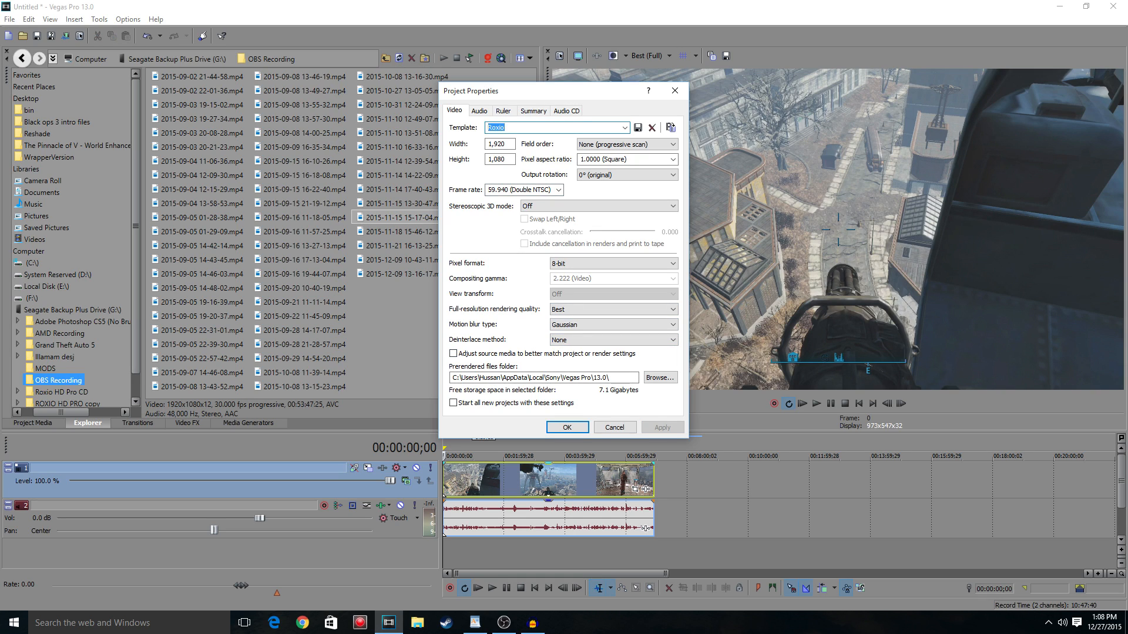
{"action": "left_click", "coordinate": [453, 404]}
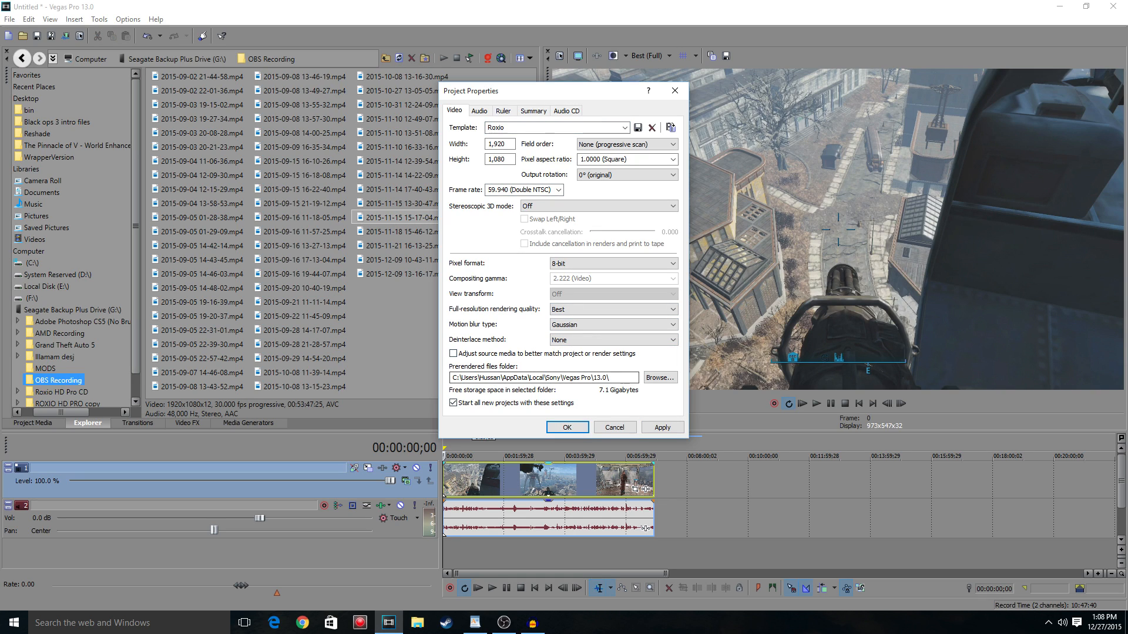
{"action": "left_click", "coordinate": [453, 353]}
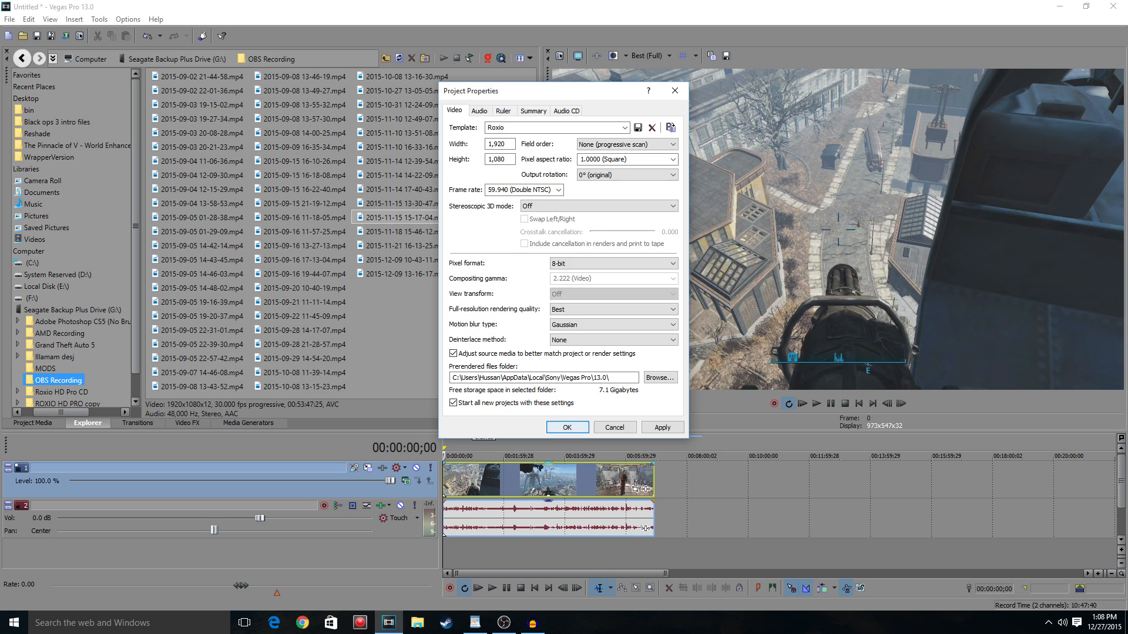
{"action": "left_click", "coordinate": [566, 427]}
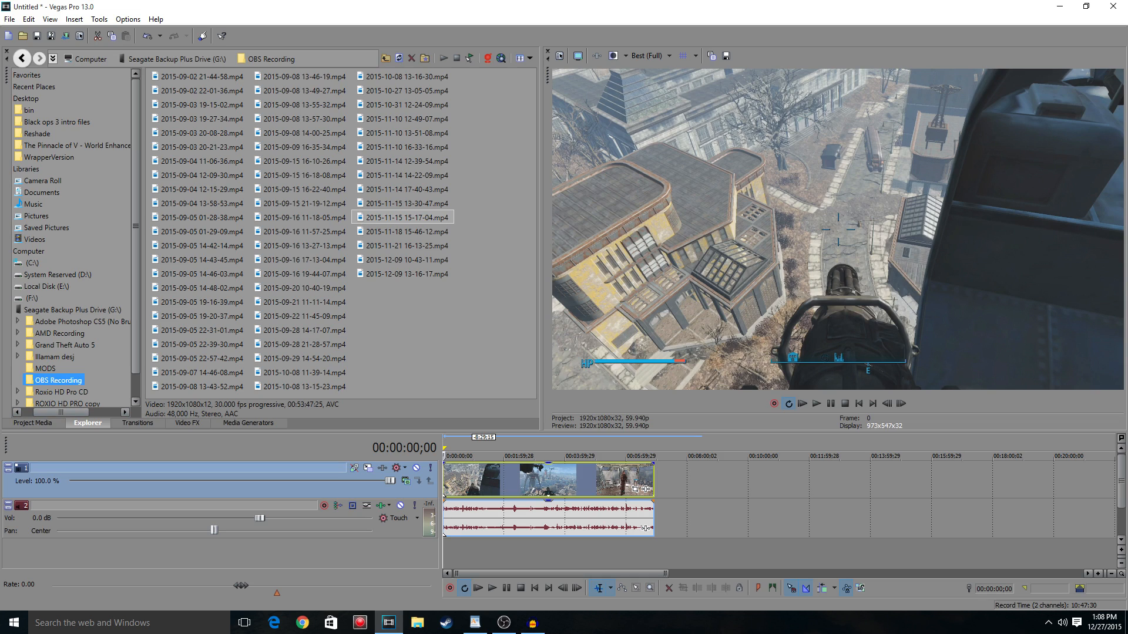
Apply the Color Curves 'Perfect all' preset to the clip and close its effect window
{"action": "left_click", "coordinate": [187, 423]}
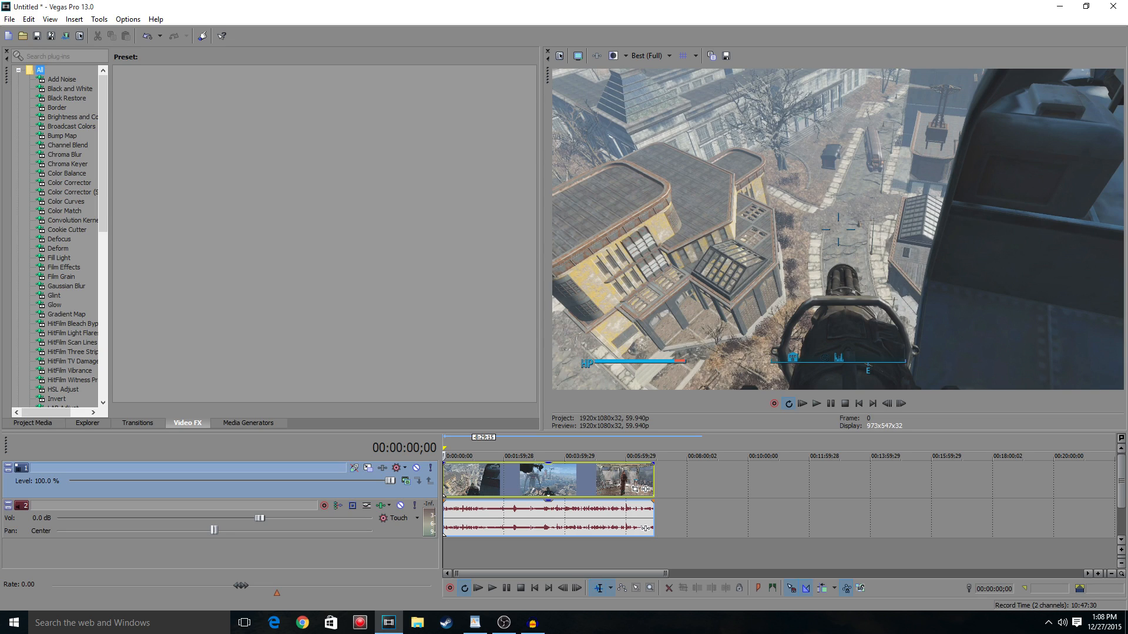
{"action": "left_click", "coordinate": [66, 201]}
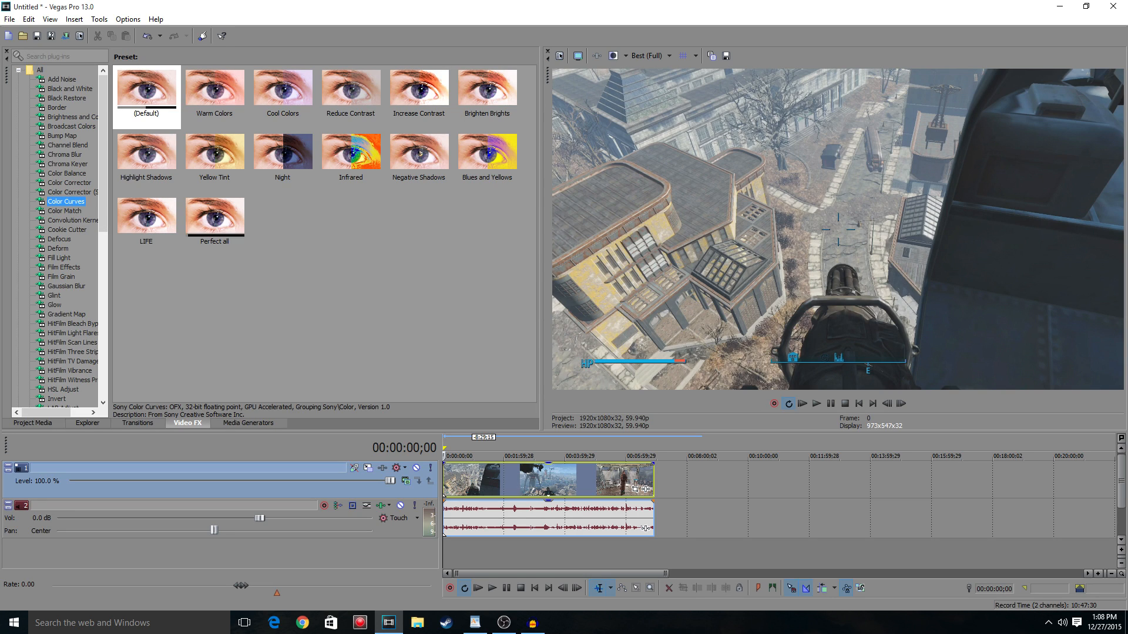
{"action": "left_click", "coordinate": [214, 214]}
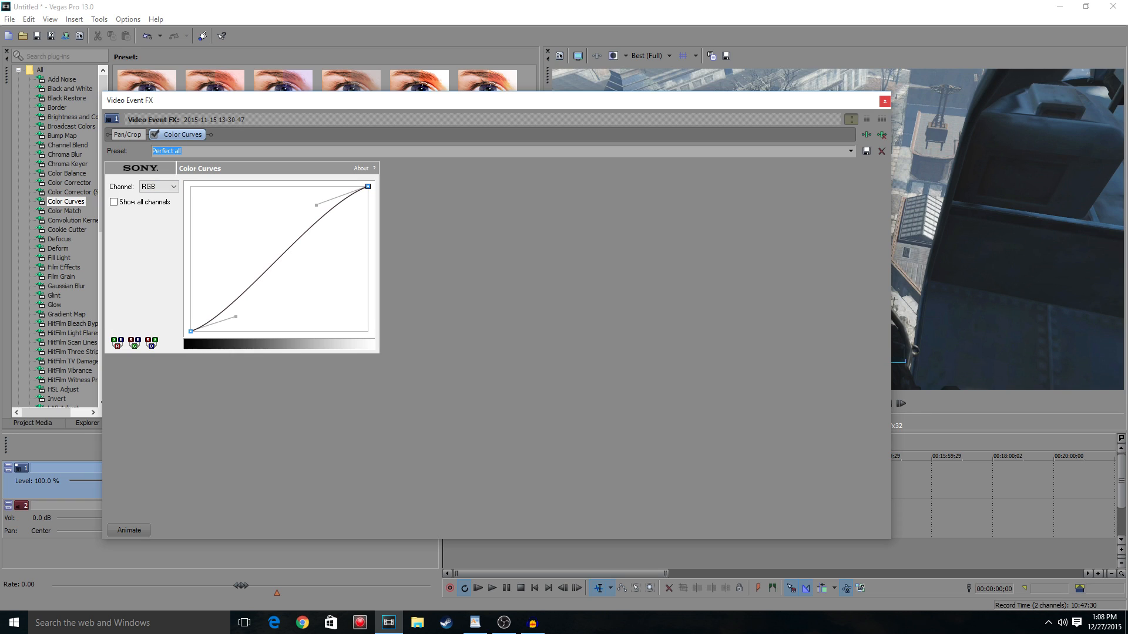
{"action": "left_click", "coordinate": [884, 101]}
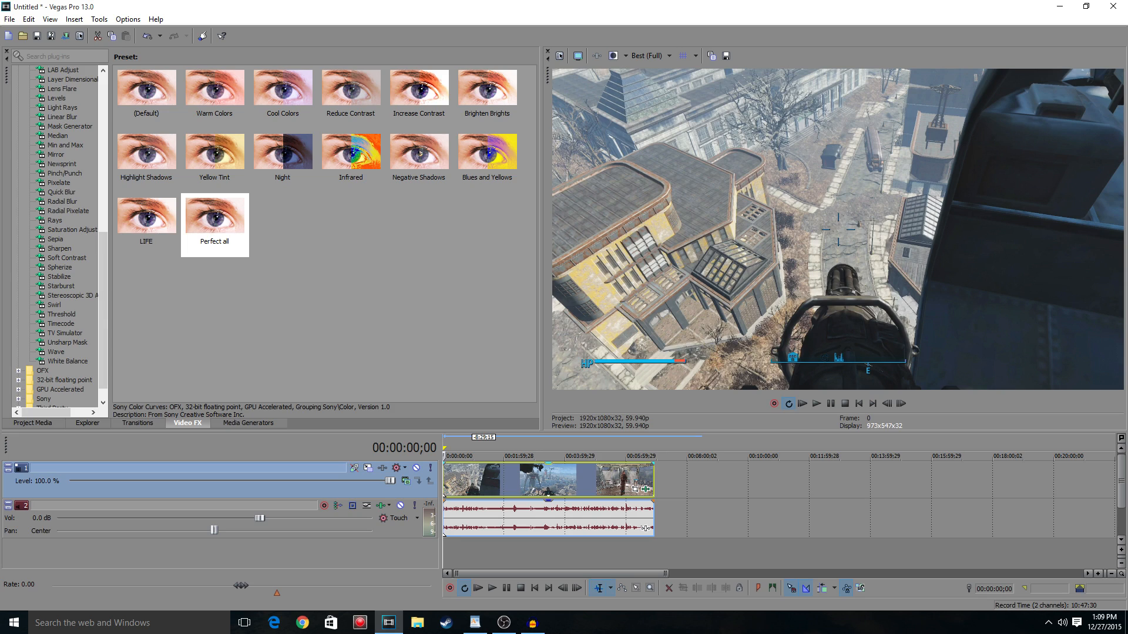
Apply the Sharpen 'CAP GAME' preset to the clip and adjust its Amount slider
{"action": "left_click", "coordinate": [60, 248]}
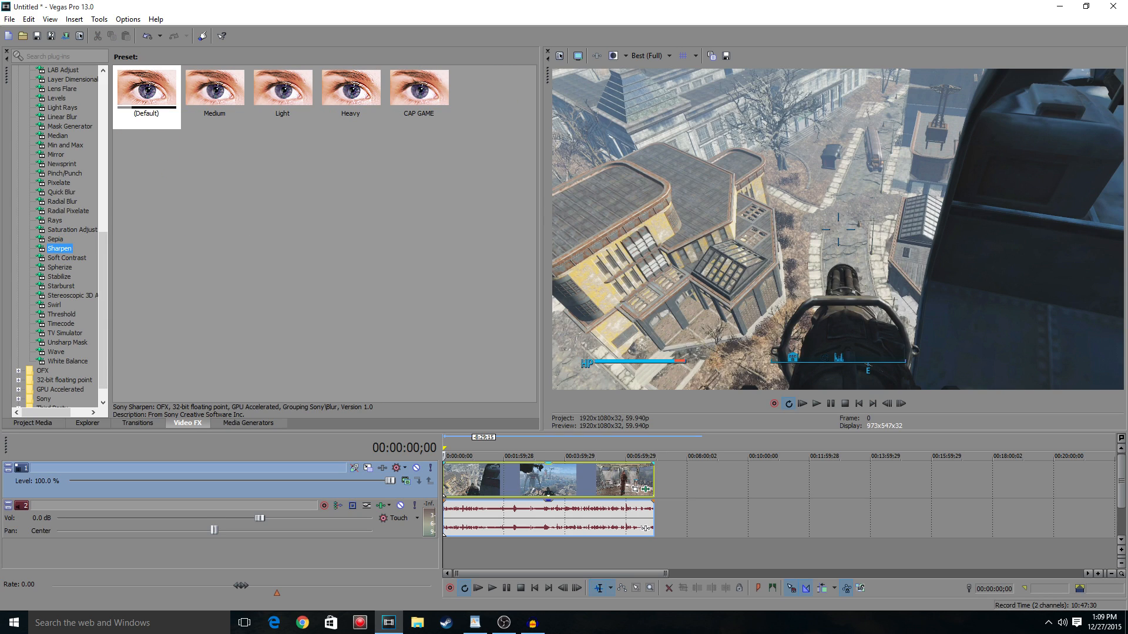
{"action": "left_click", "coordinate": [417, 88]}
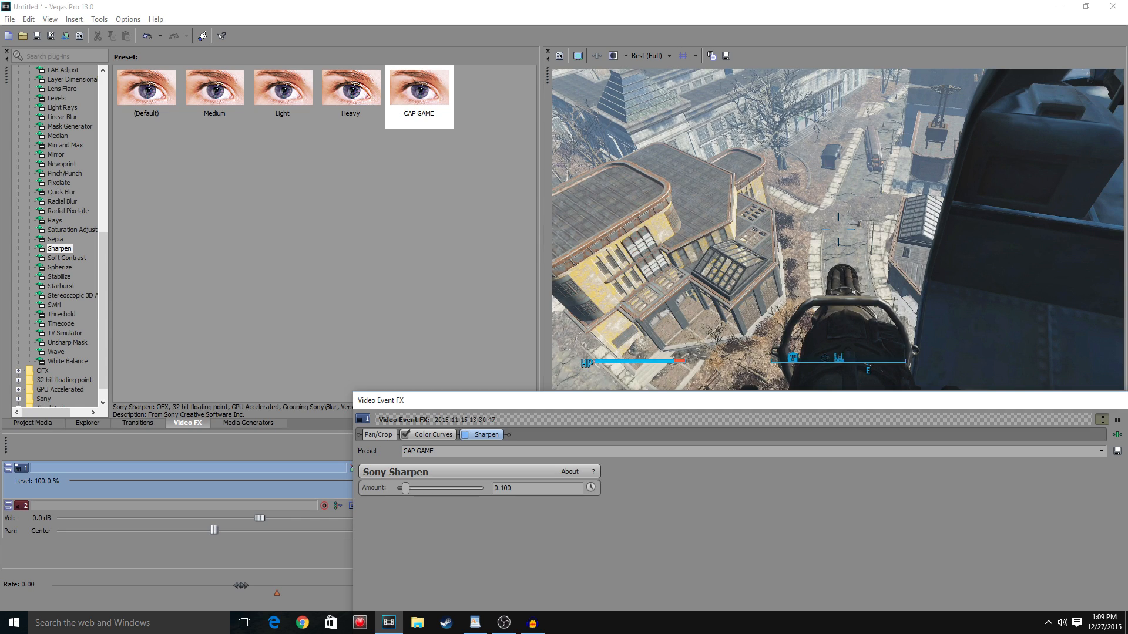
{"action": "left_click", "coordinate": [466, 435]}
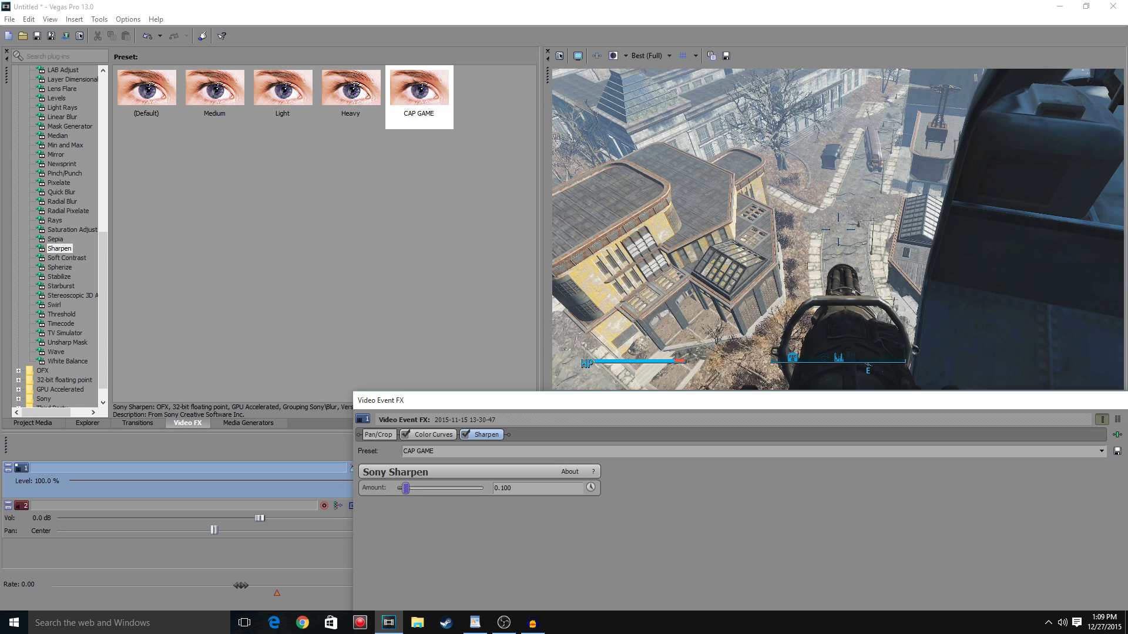
{"action": "left_click_drag", "start_coordinate": [407, 487], "coordinate": [401, 488]}
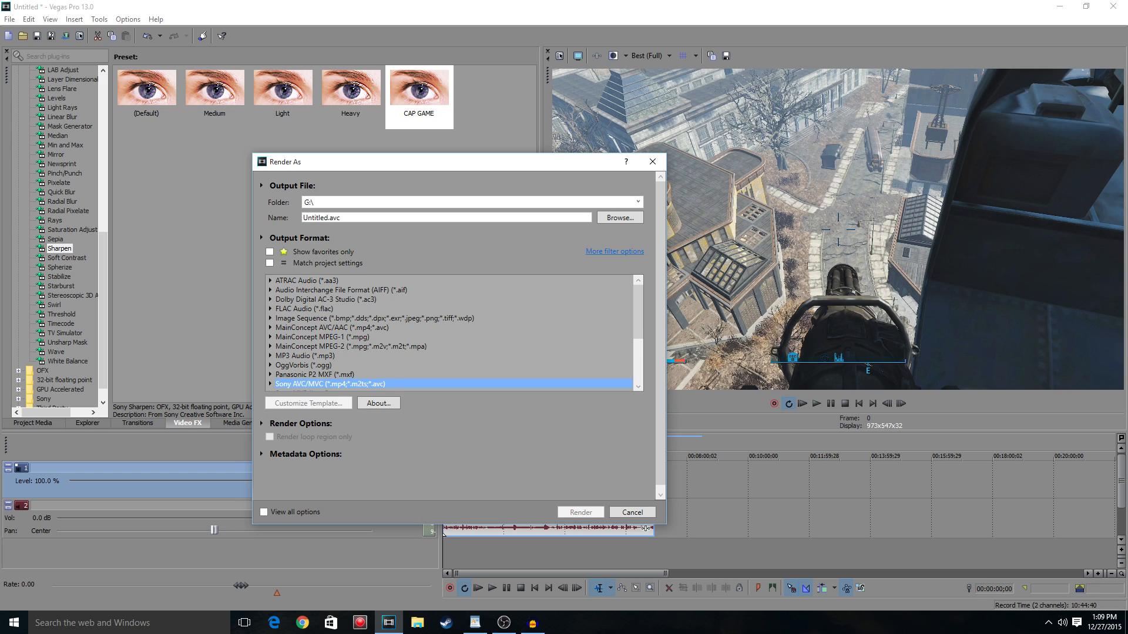
Pick the Roxio Ultra High22222 template under Sony AVC/MVC in Render As
{"action": "scroll", "scroll_direction": "down", "scroll_amount": 3}
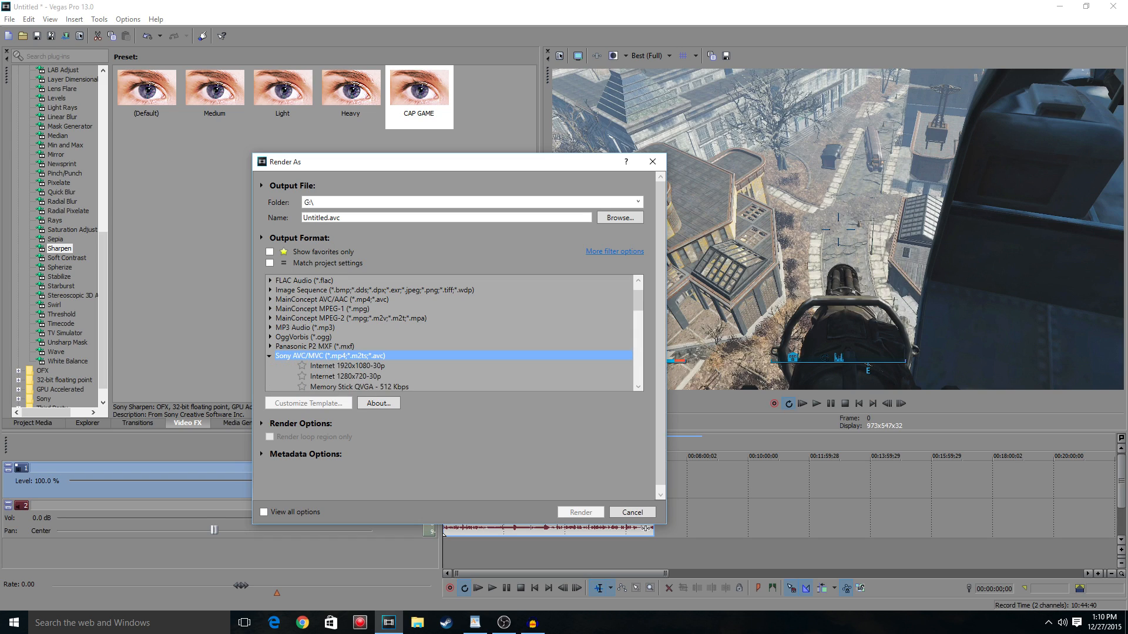
{"action": "scroll", "scroll_direction": "down", "scroll_amount": 3}
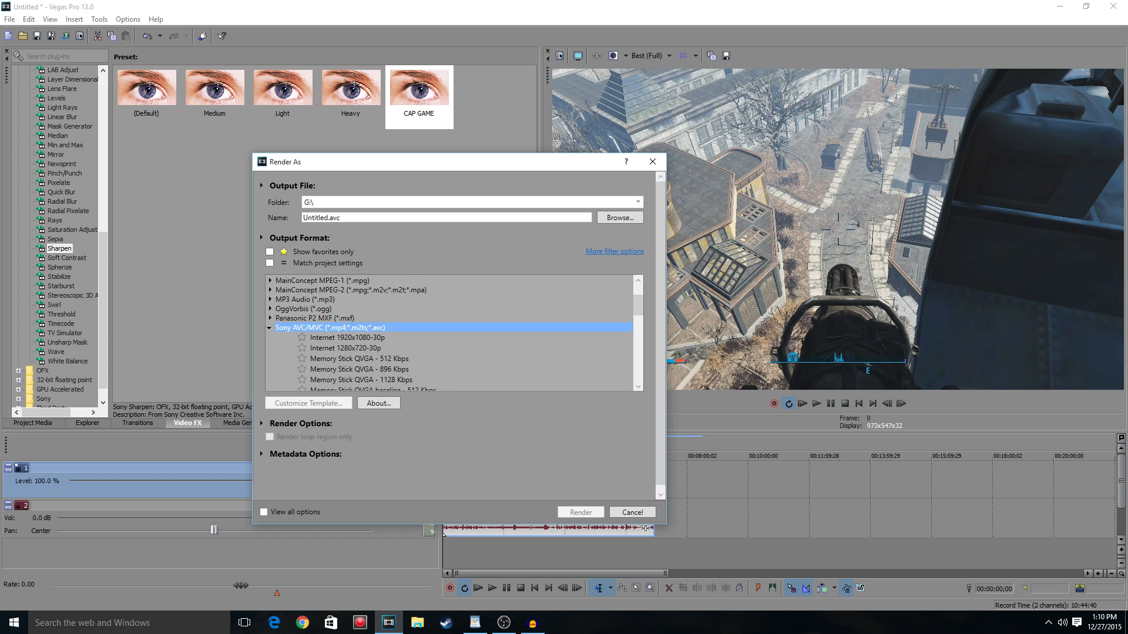
{"action": "left_click", "coordinate": [347, 337]}
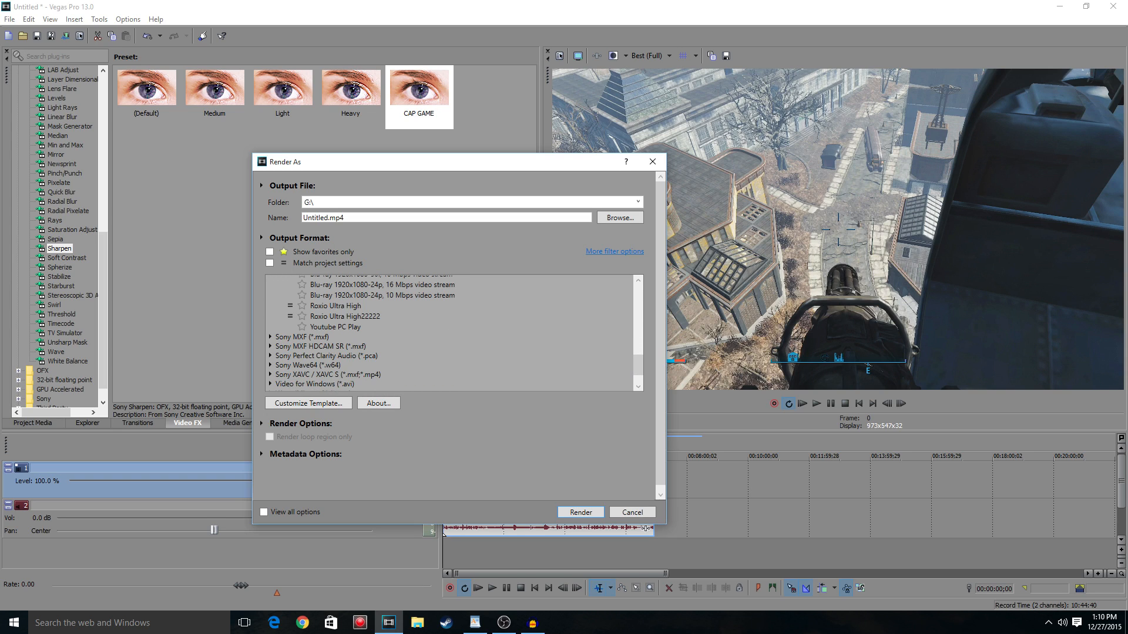
{"action": "left_click", "coordinate": [346, 316]}
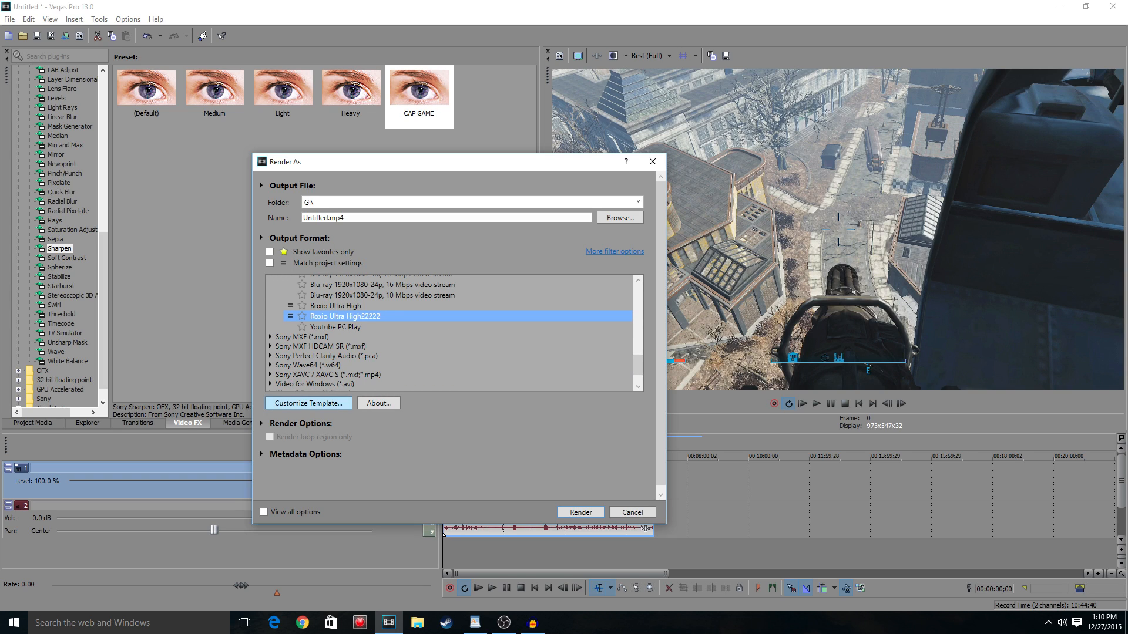
Confirm the template's High profile and Project settings, then cancel Render As without rendering
{"action": "left_click", "coordinate": [309, 404]}
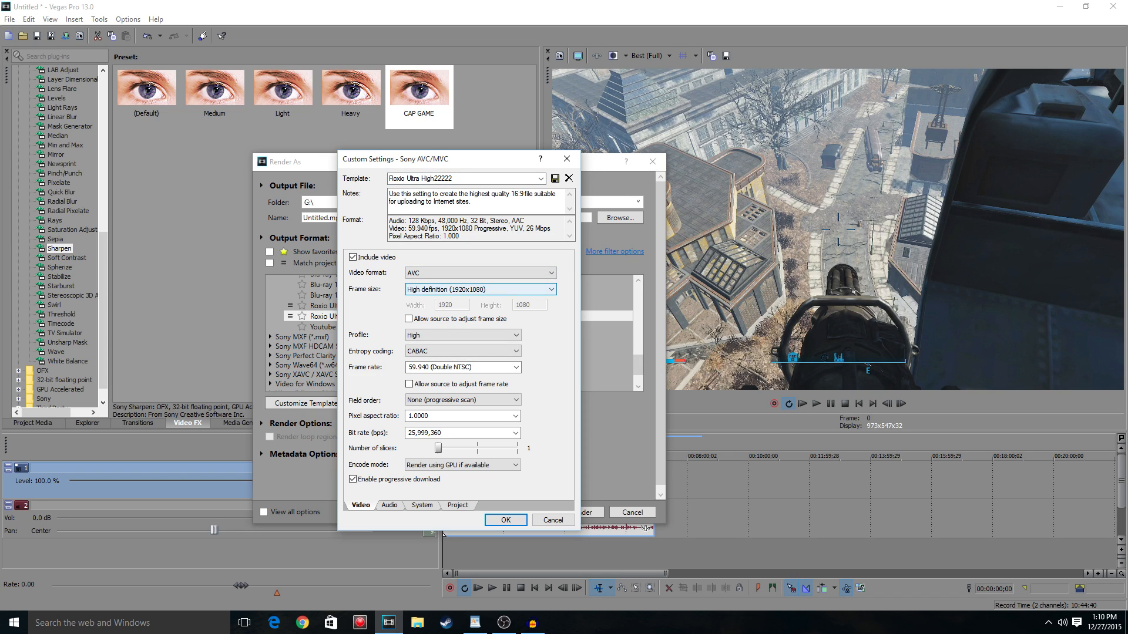
{"action": "left_click", "coordinate": [462, 335]}
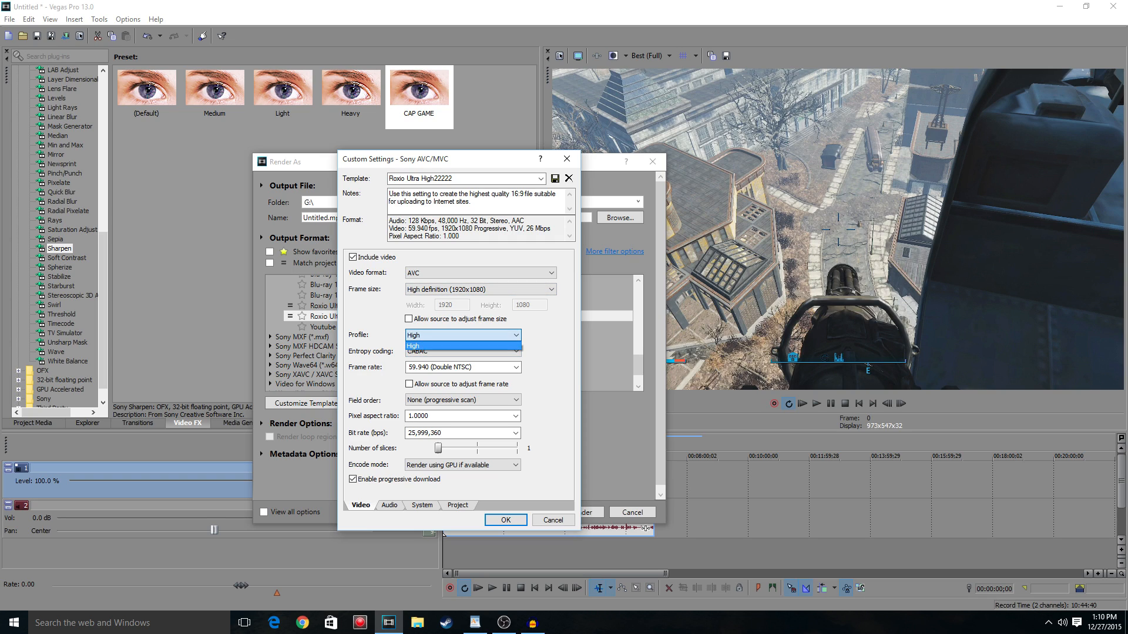
{"action": "left_click", "coordinate": [435, 346]}
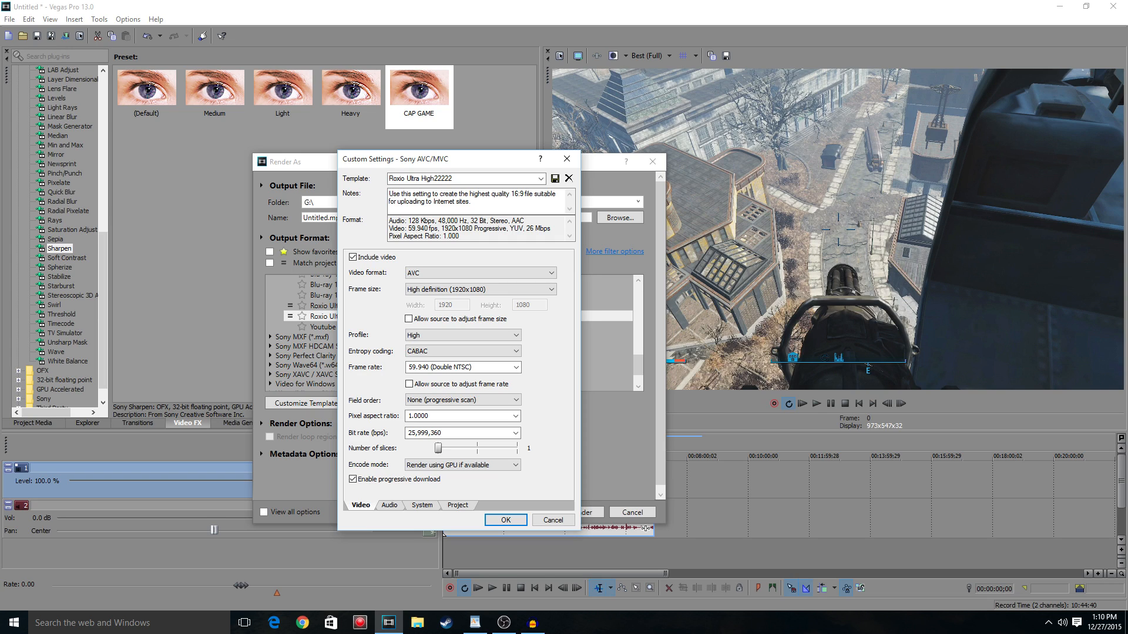
{"action": "left_click", "coordinate": [457, 505]}
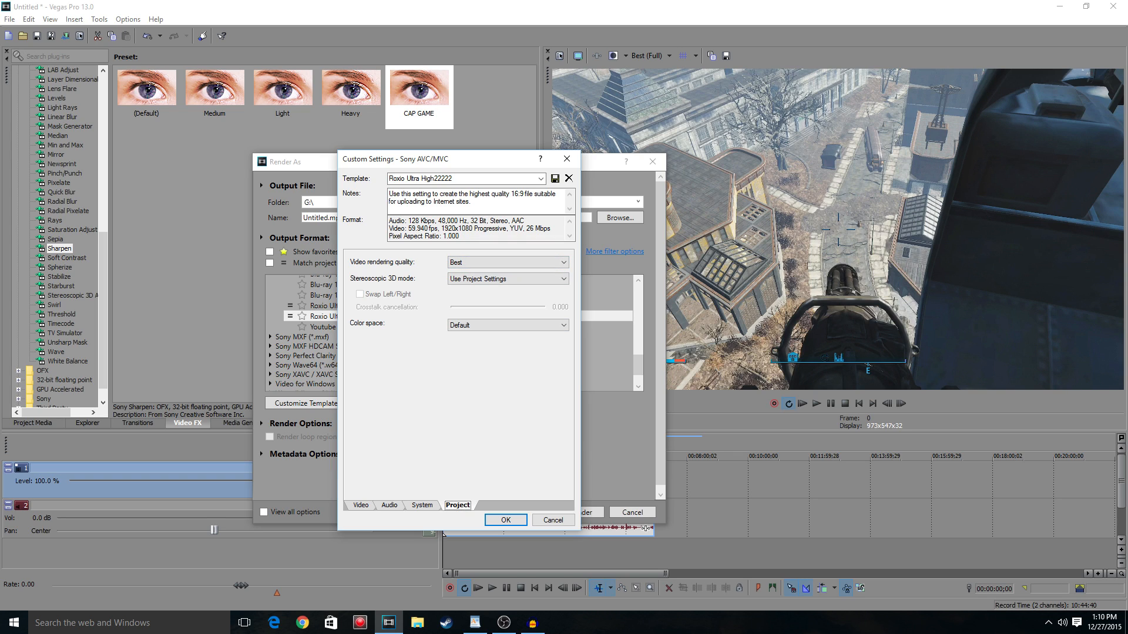
{"action": "left_click", "coordinate": [505, 520]}
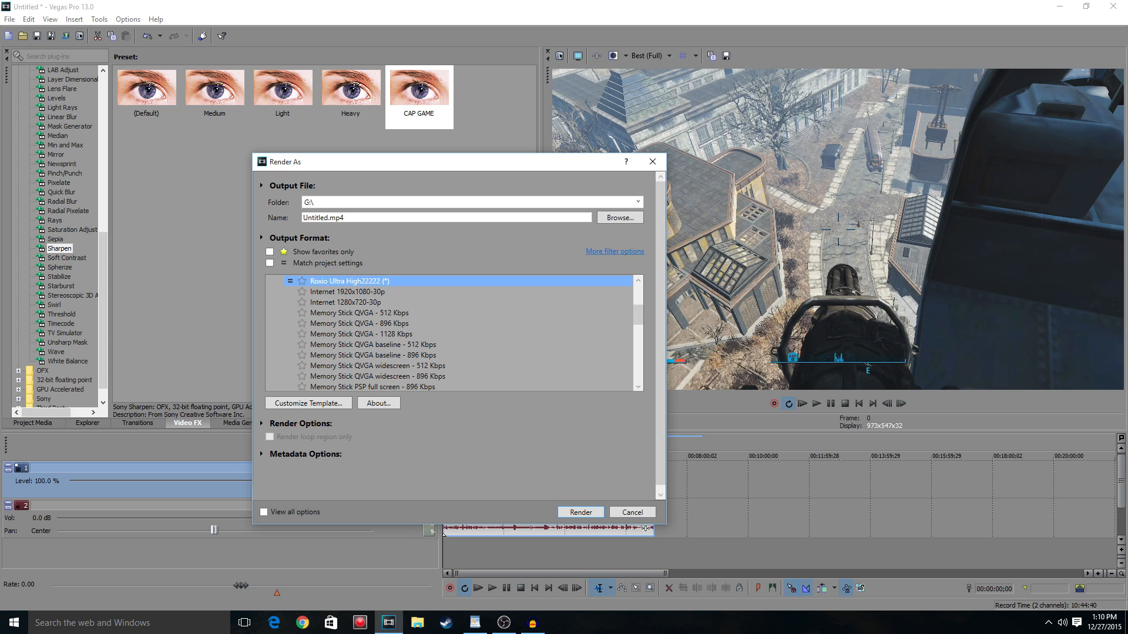
{"action": "left_click", "coordinate": [631, 512]}
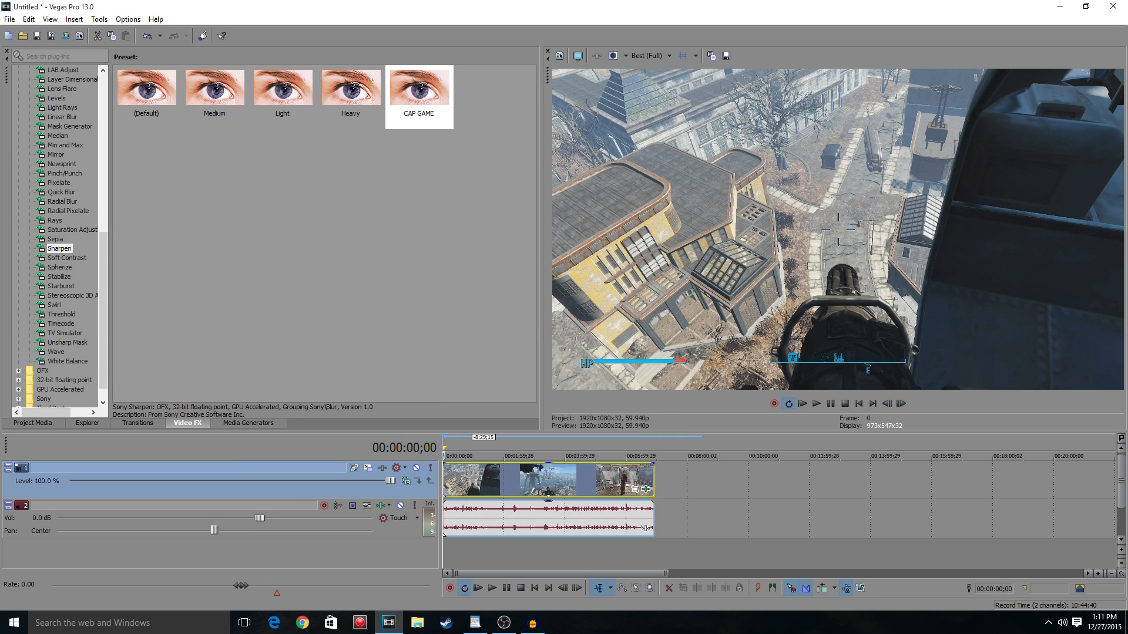